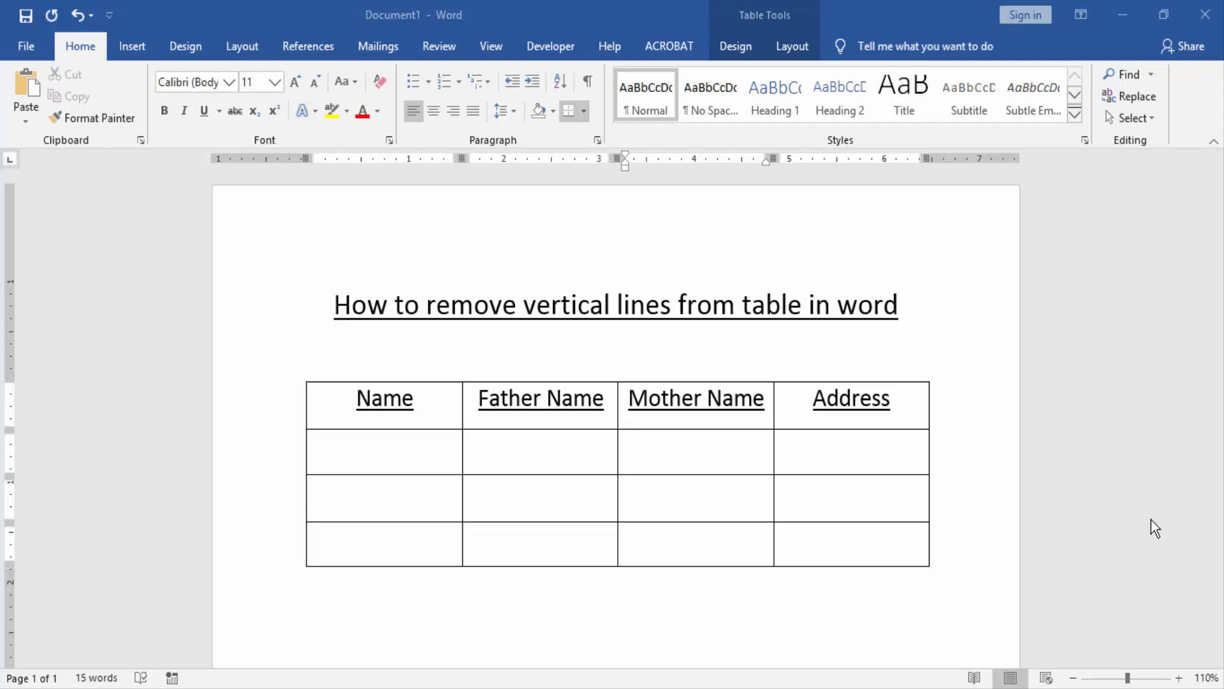
mouse_move(1049, 511)
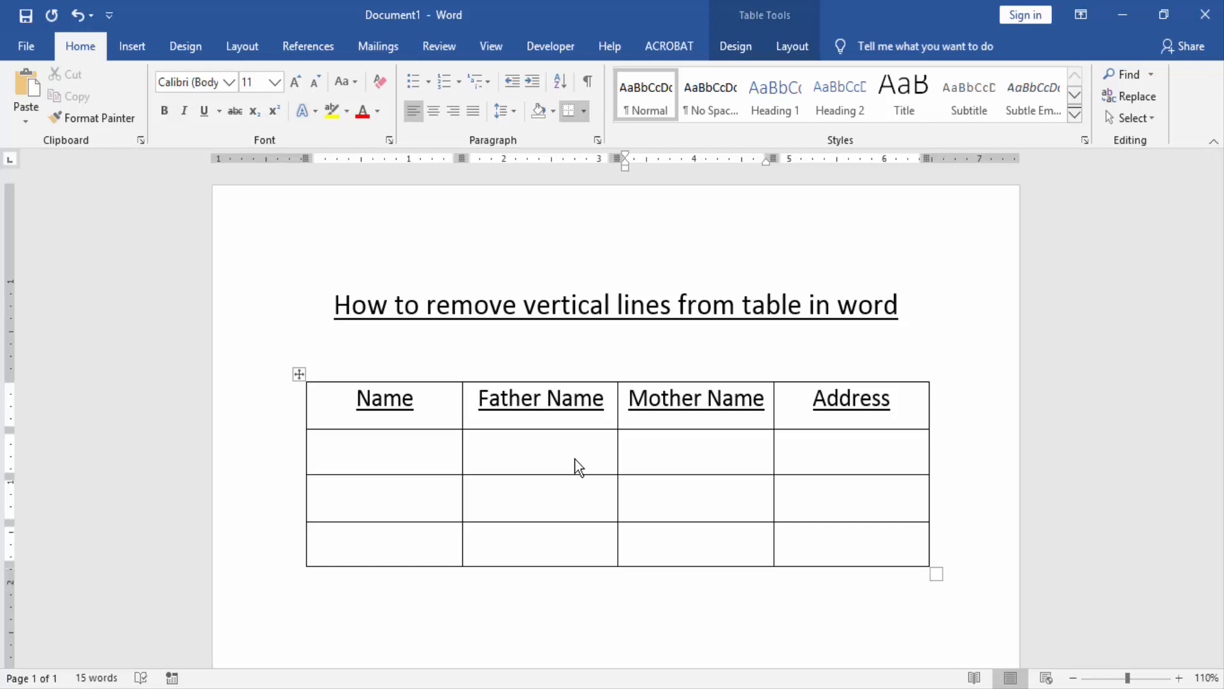
Select the Name column and remove its right border via Table Tools Design > Borders
left_click(624, 543)
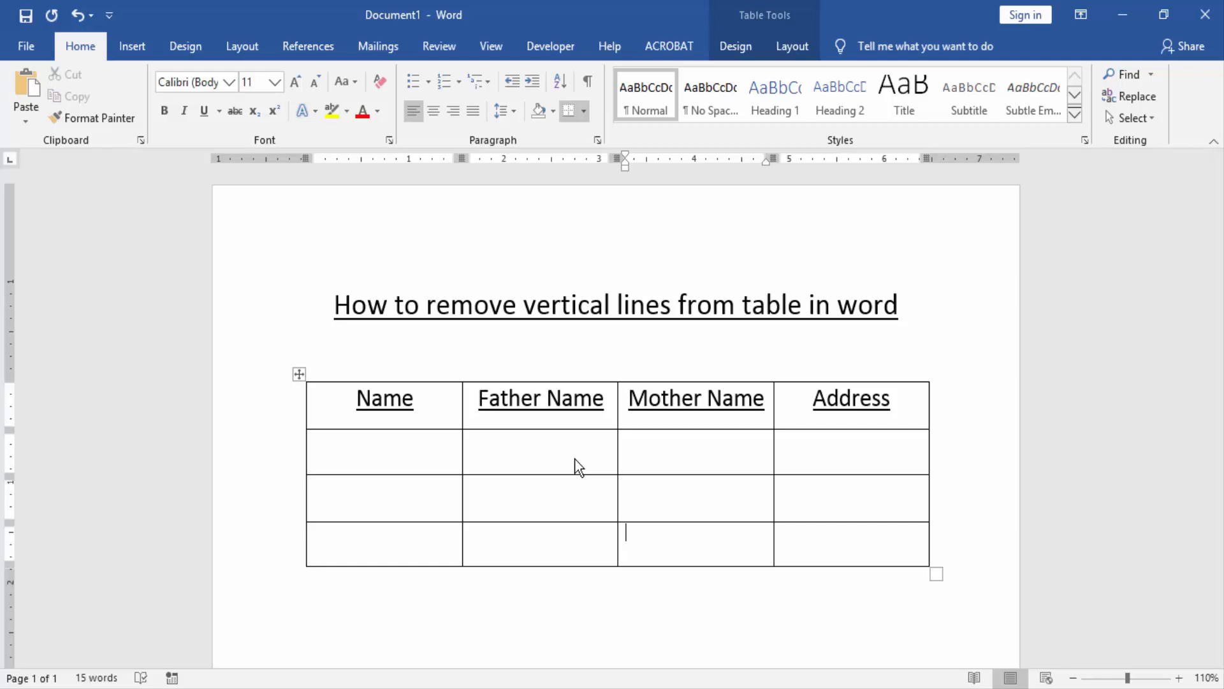
left_click_drag(384, 398, 384, 545)
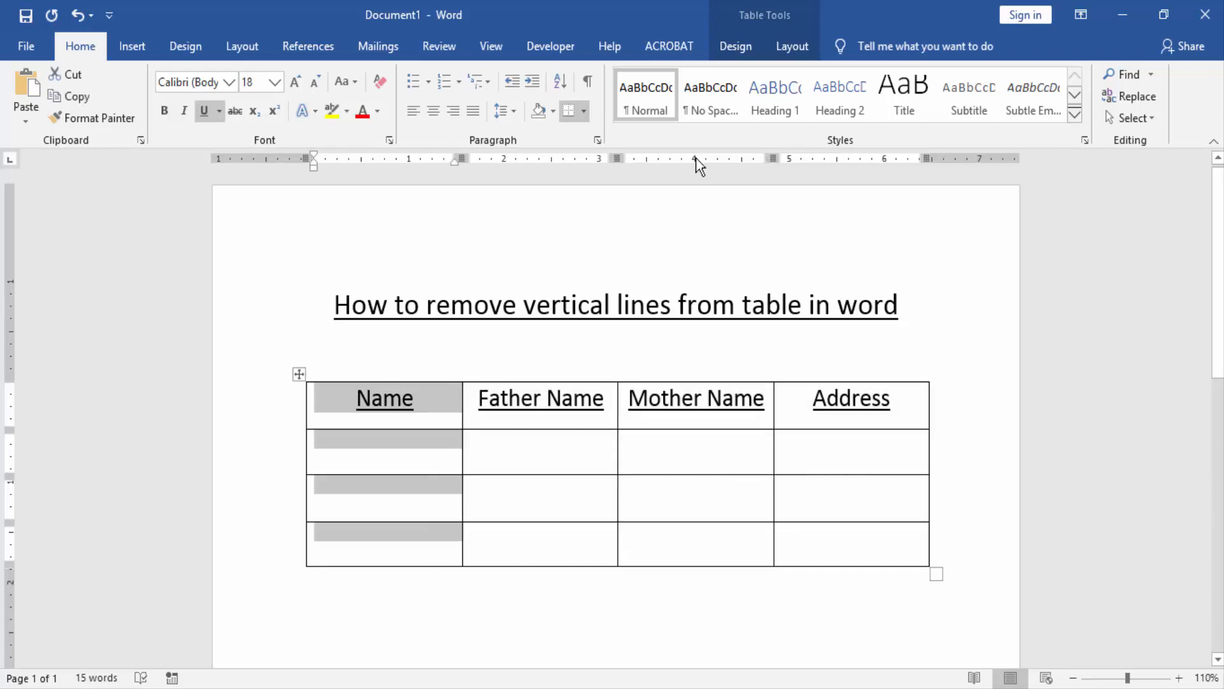
left_click(734, 46)
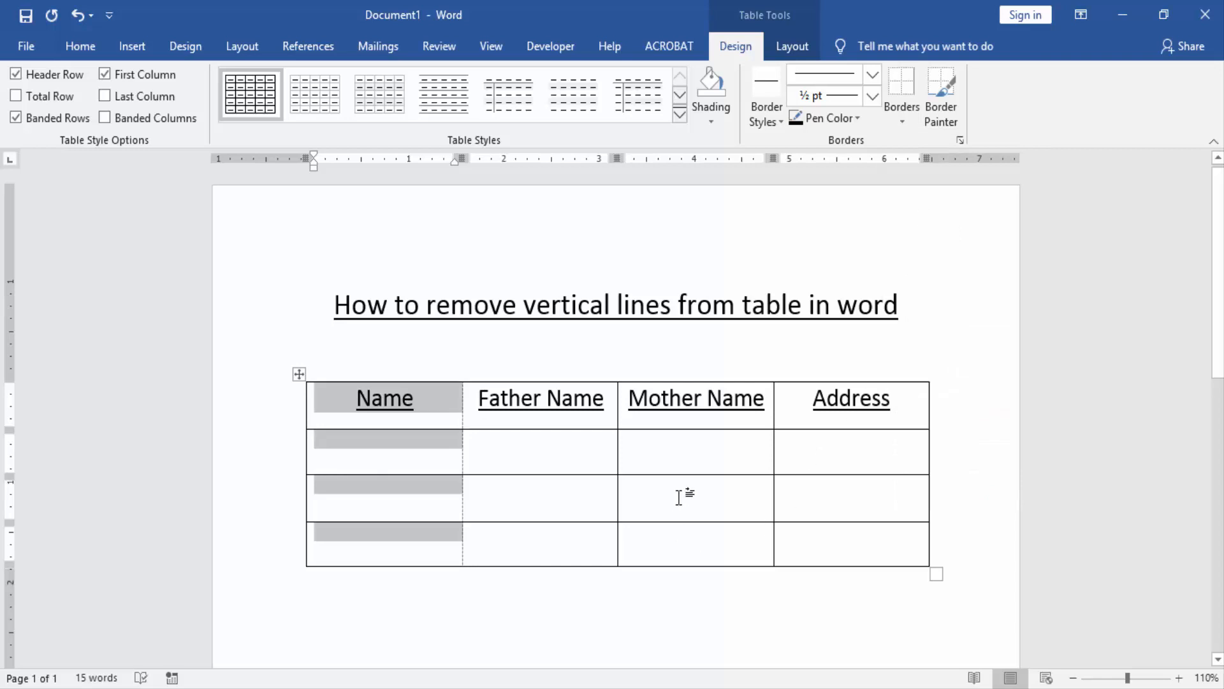
left_click(900, 88)
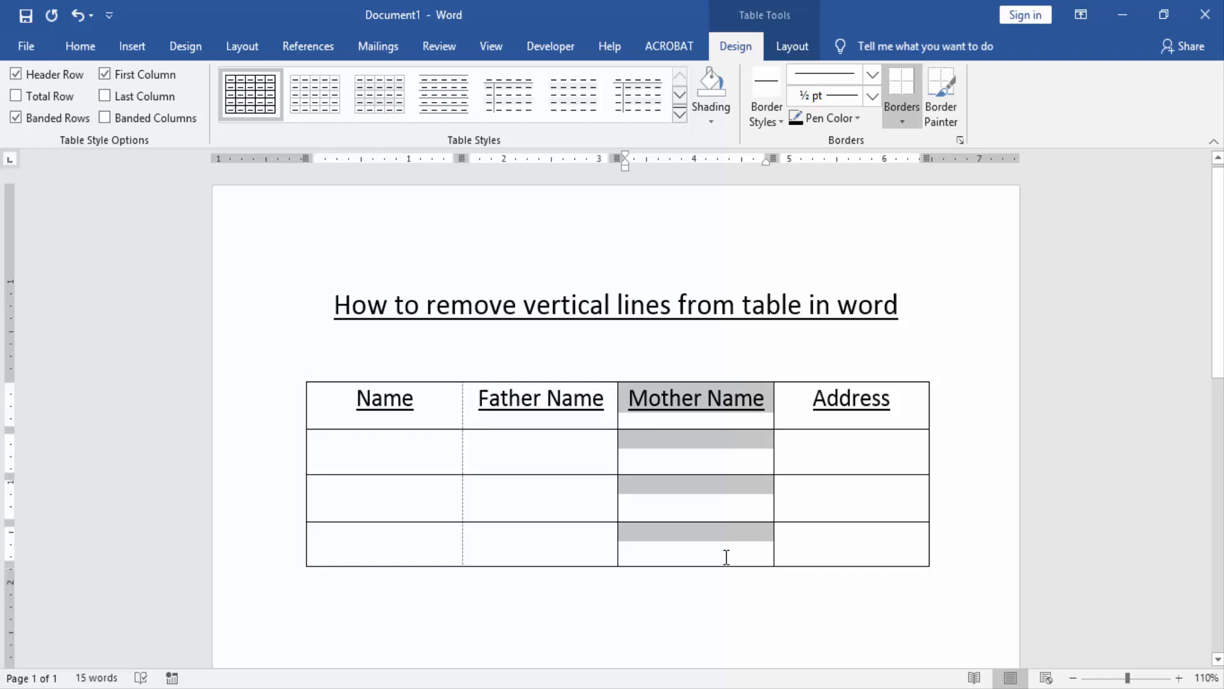
Remove the right border of the Mother Name column so no interior vertical lines remain
left_click(902, 125)
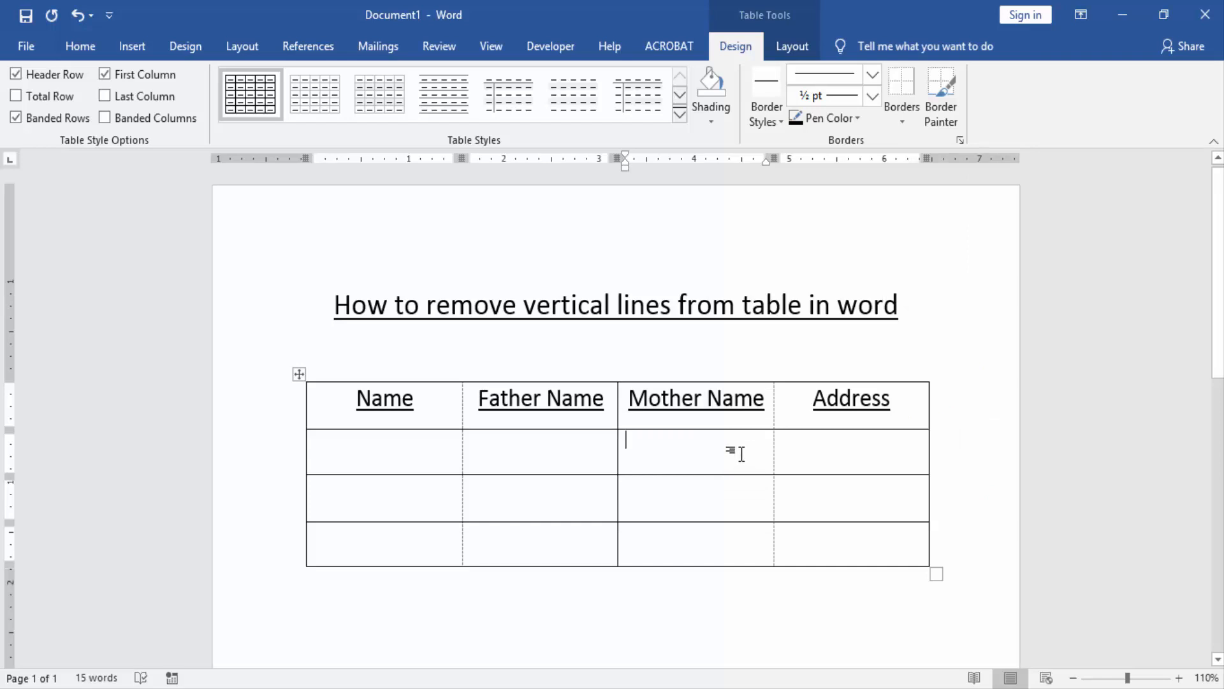
left_click(26, 46)
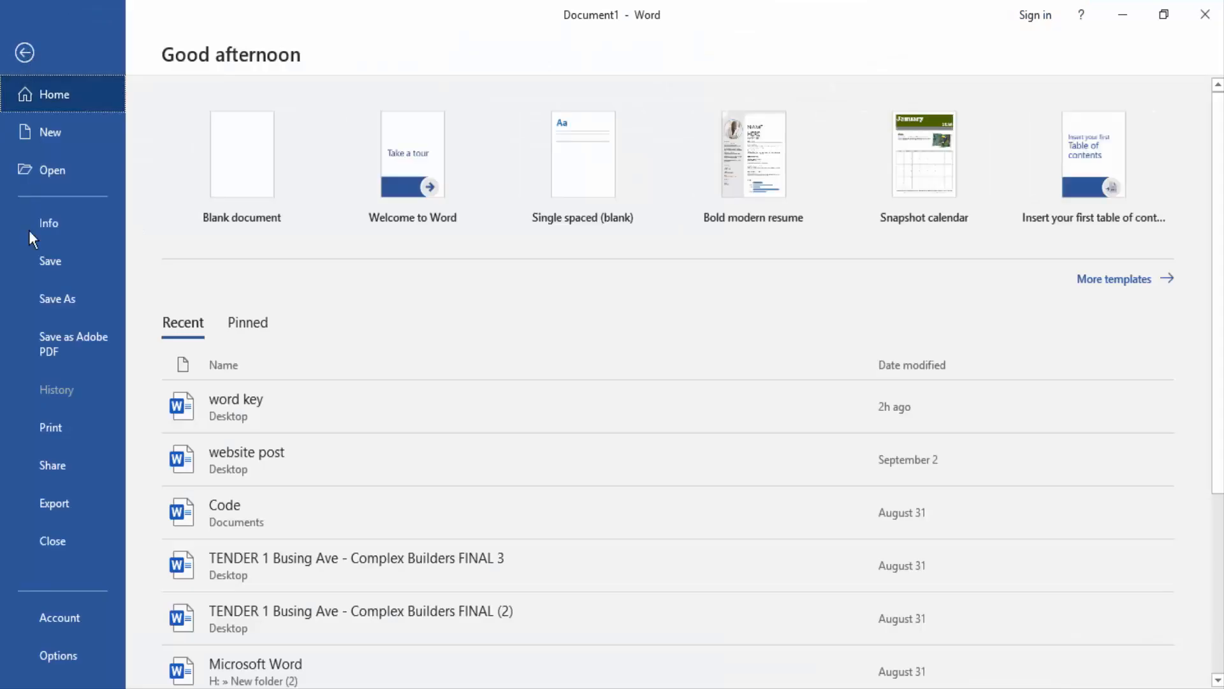
left_click(49, 427)
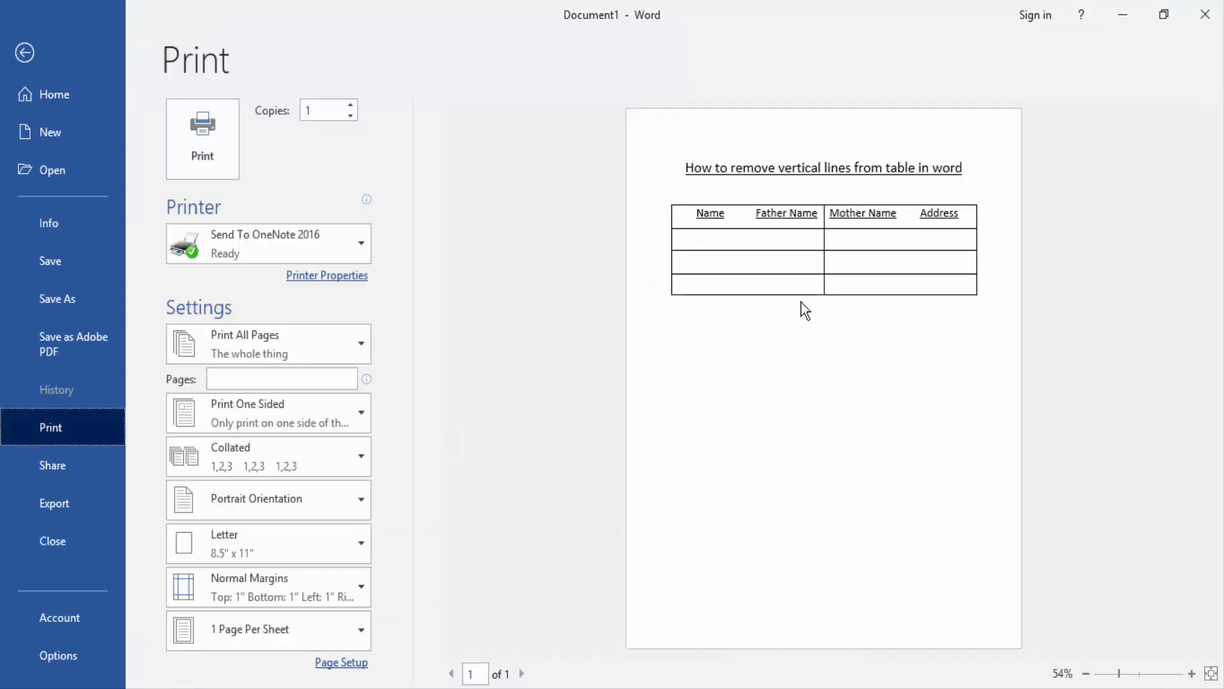
mouse_move(820, 260)
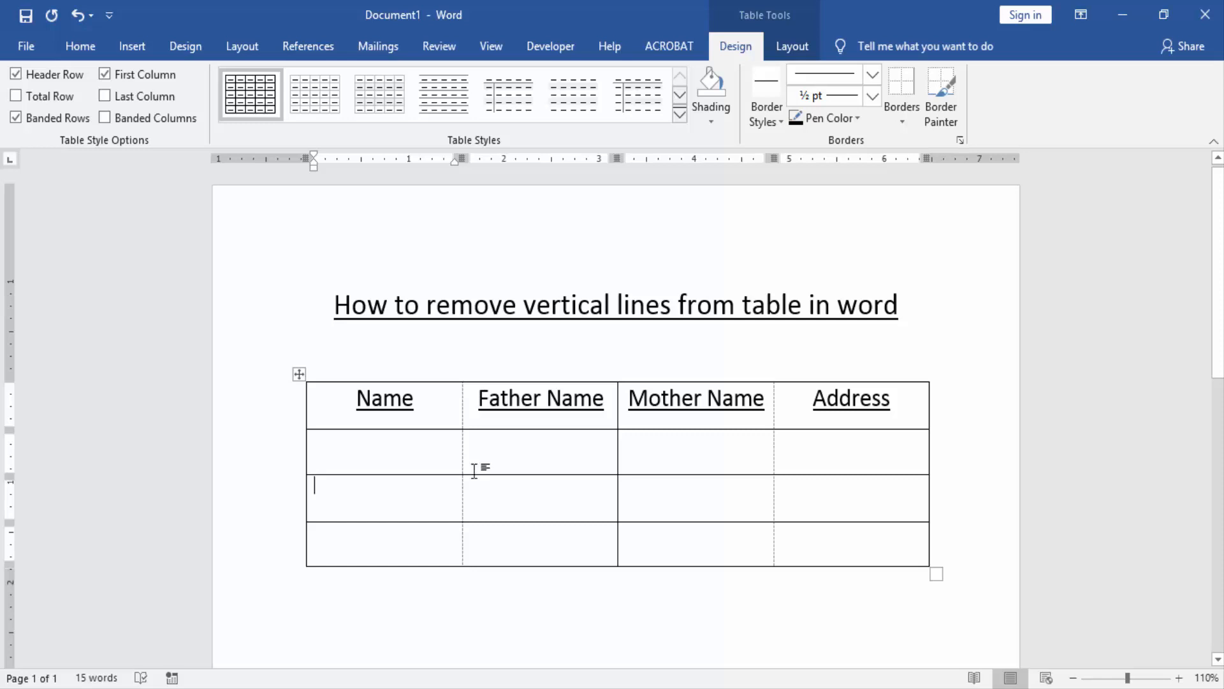
left_click(79, 46)
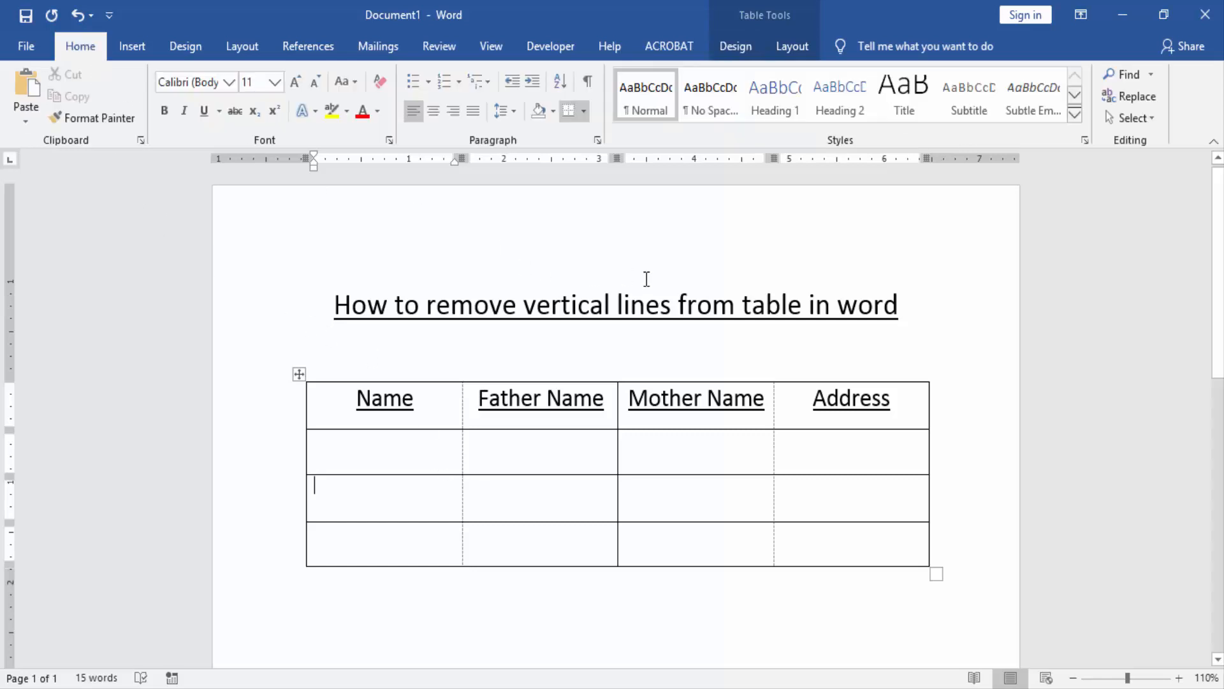